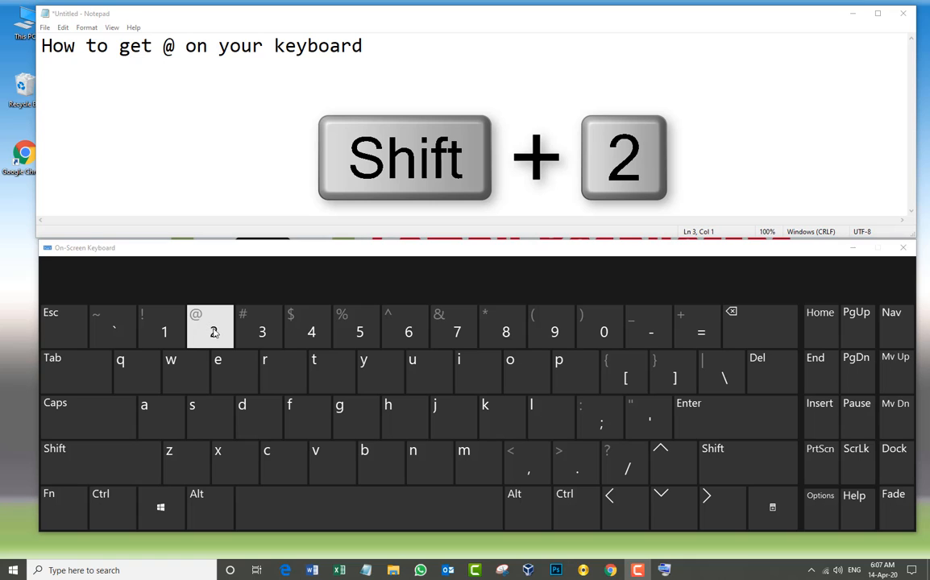
mouse_move(120, 371)
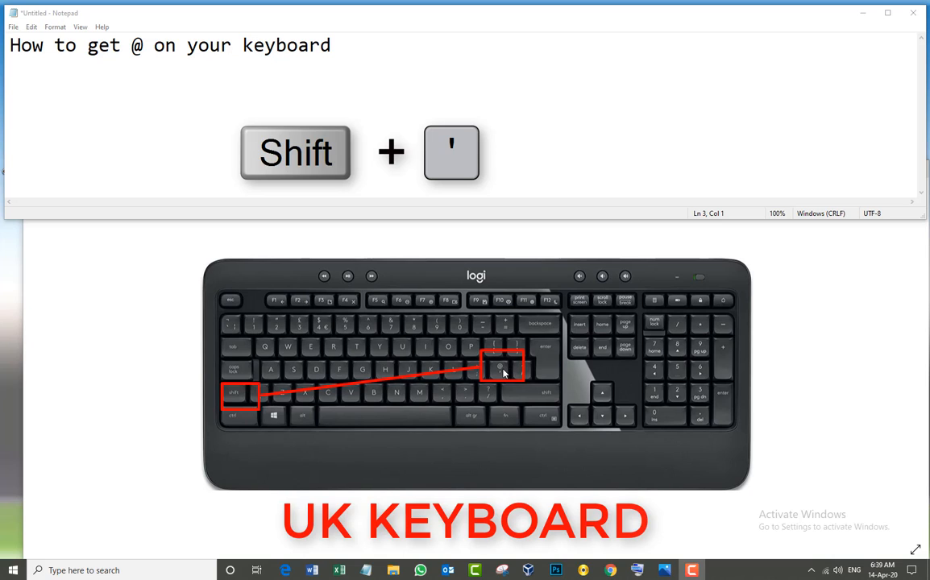
mouse_move(208, 388)
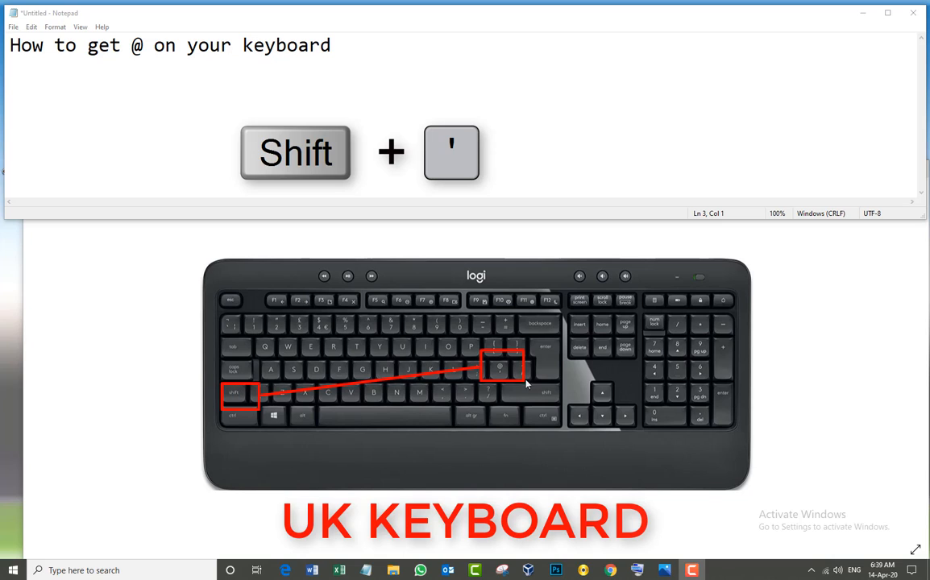
mouse_move(501, 373)
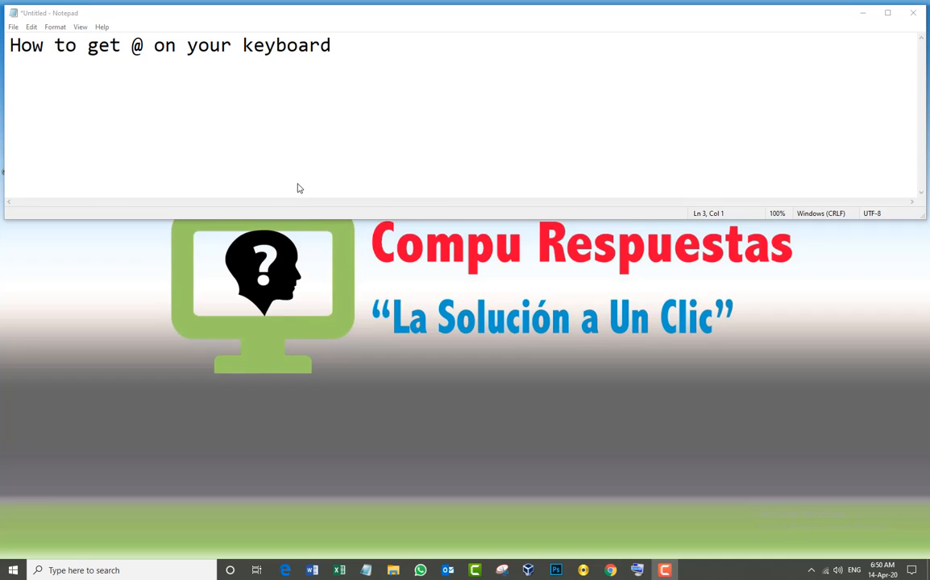
mouse_move(155, 344)
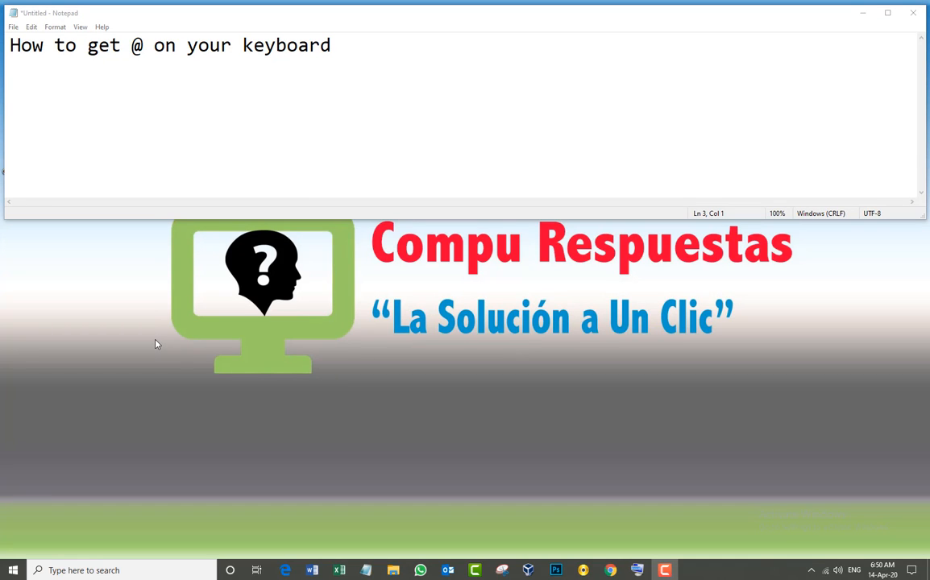
mouse_move(125, 353)
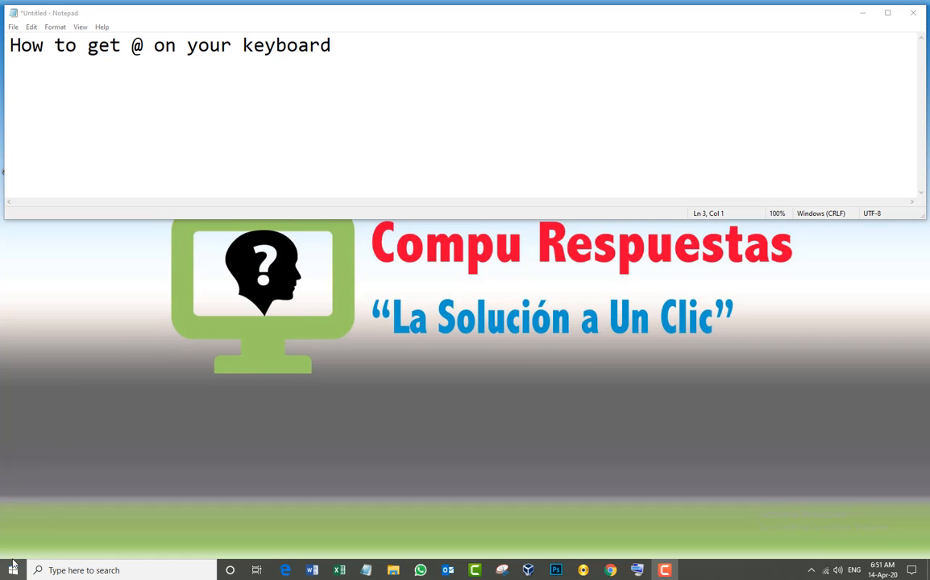
- Launch Character Map from the Start menu's Windows Accessories group
left_click(12, 570)
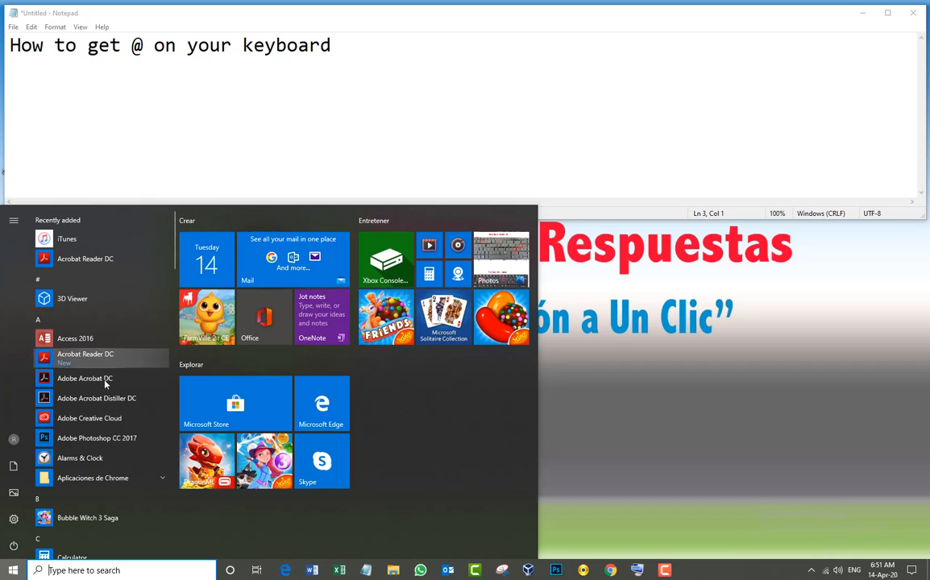
scroll("down", 3)
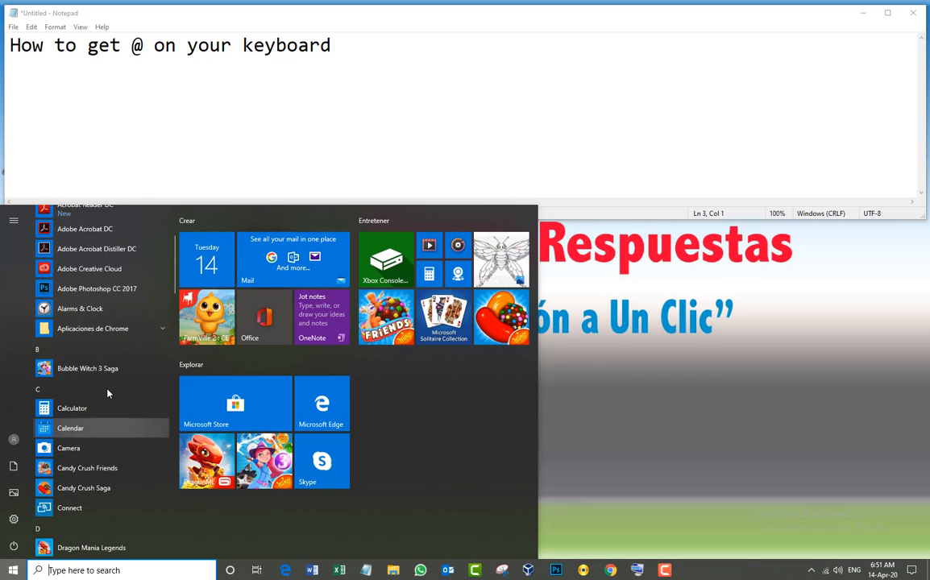
scroll("down", 3)
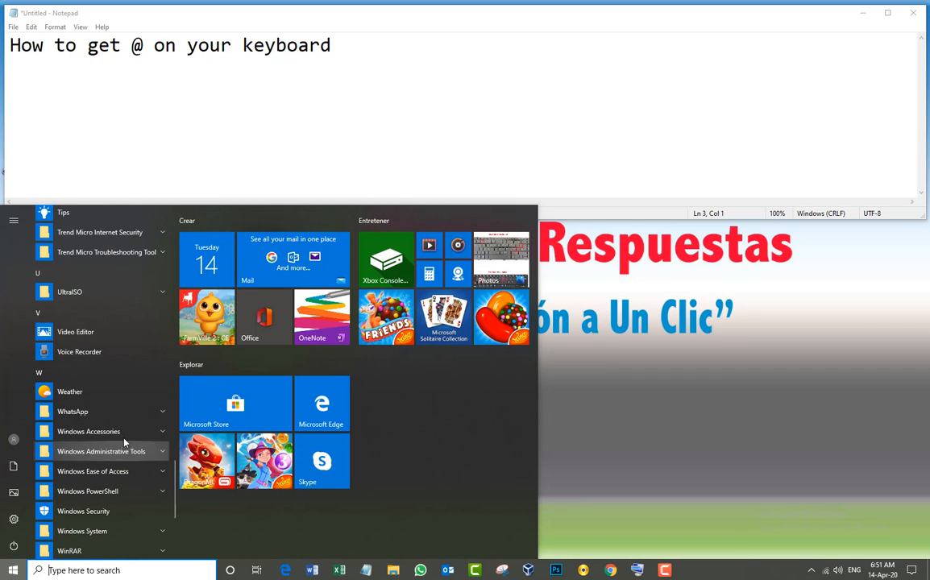
left_click(89, 431)
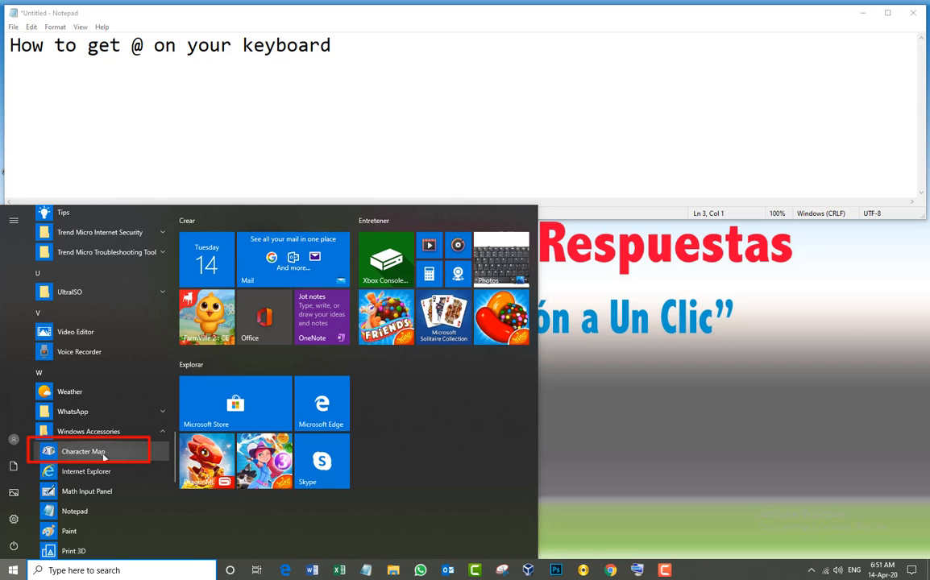
left_click(83, 451)
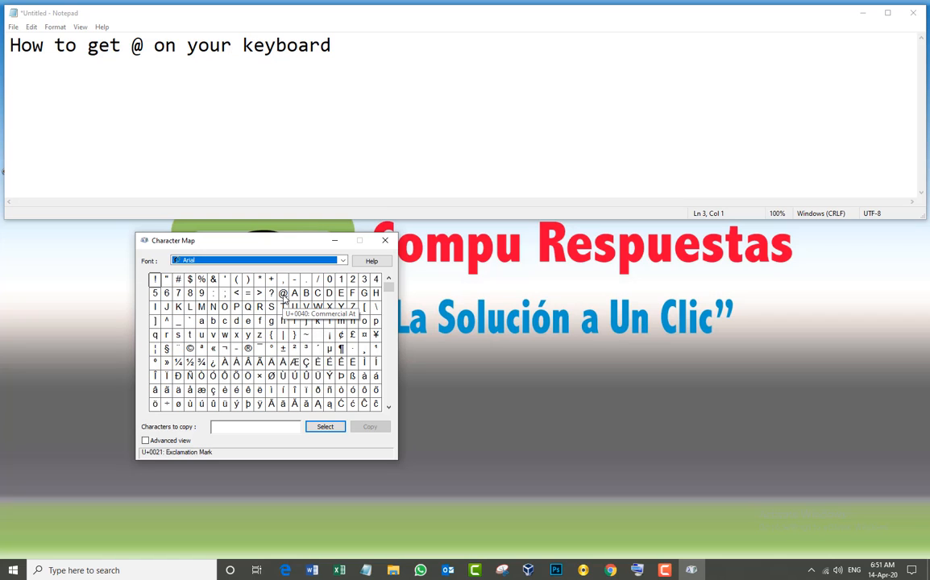
- Add the @ sign to Character Map's copy field and open Notepad's third-line context menu
left_click(283, 293)
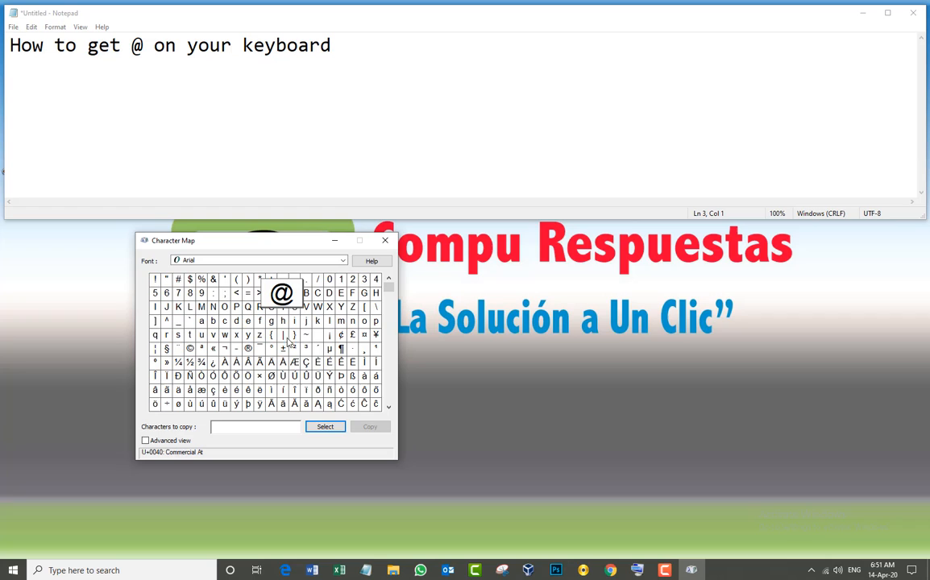
left_click(325, 426)
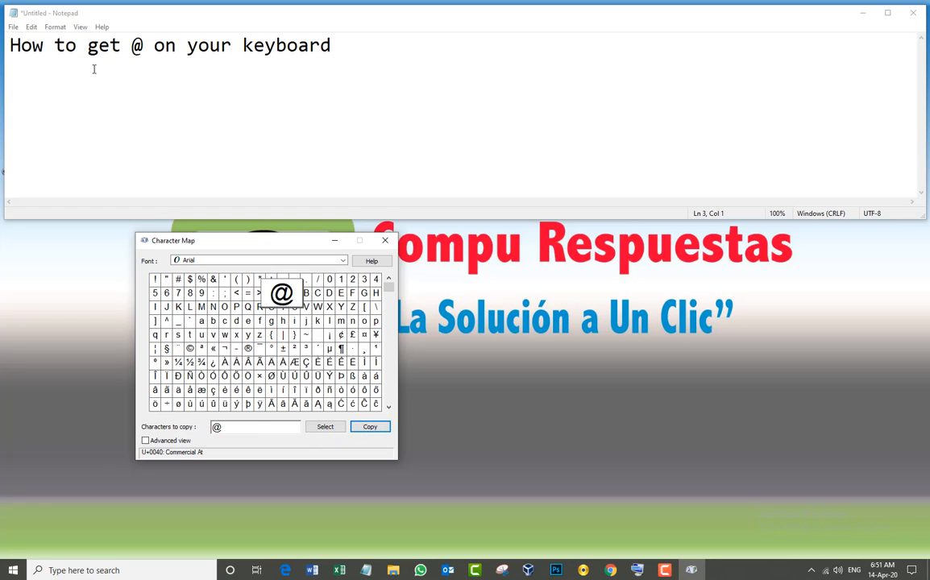
right_click(44, 95)
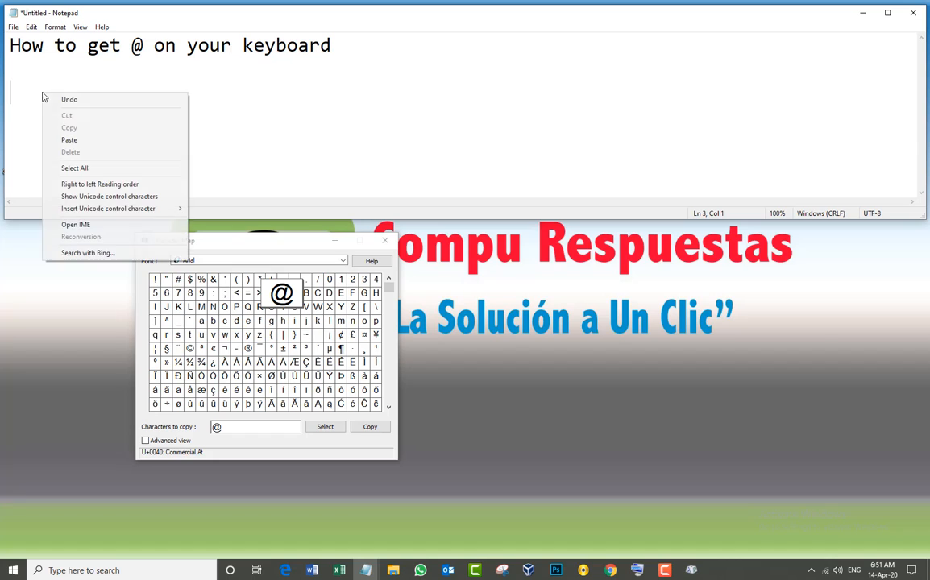